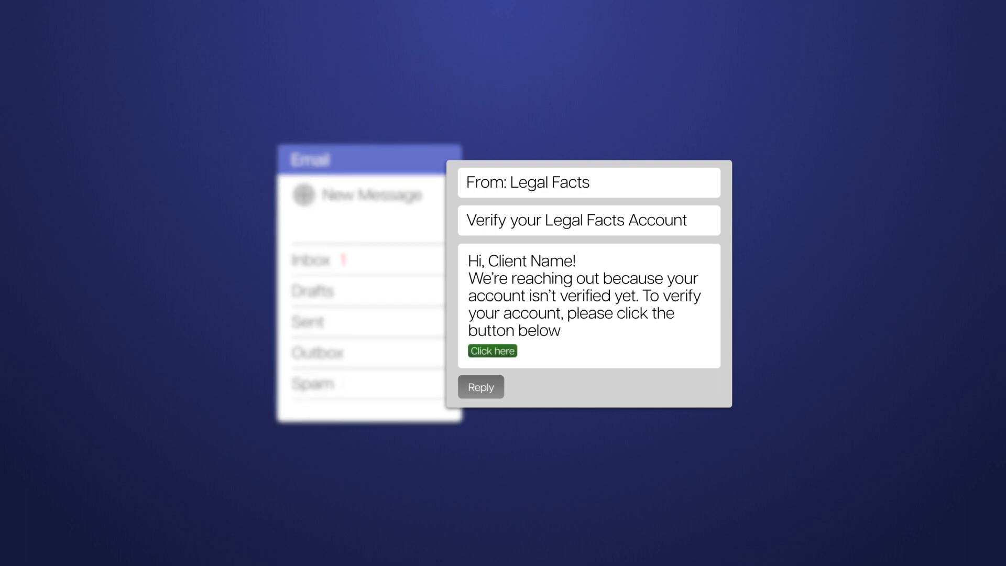
{"action": "left_click", "coordinate": [491, 351]}
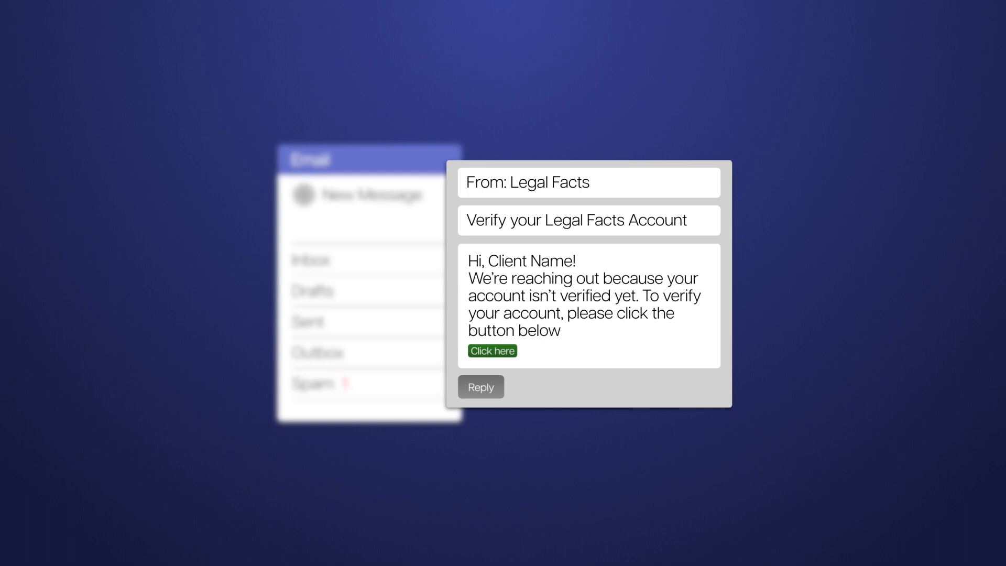